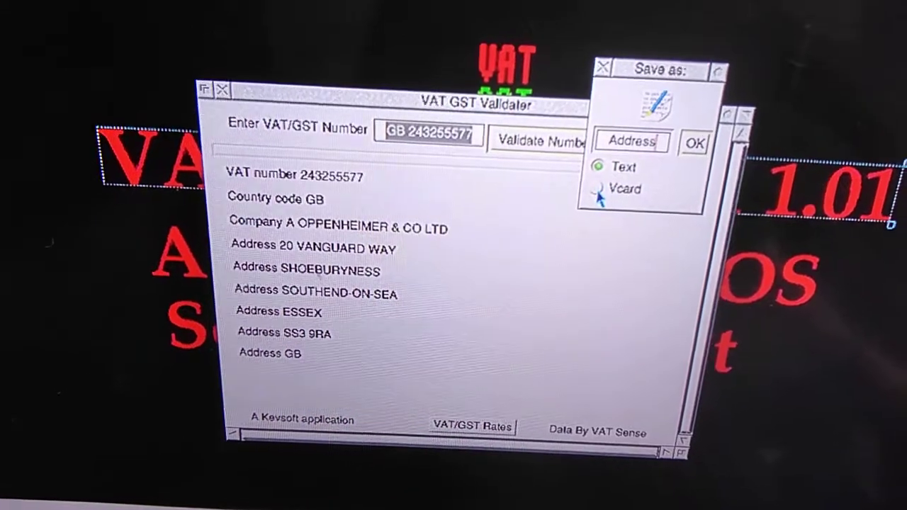
- Save the company details as the Address text file, then show the UK VAT/GST rates
left_click(599, 190)
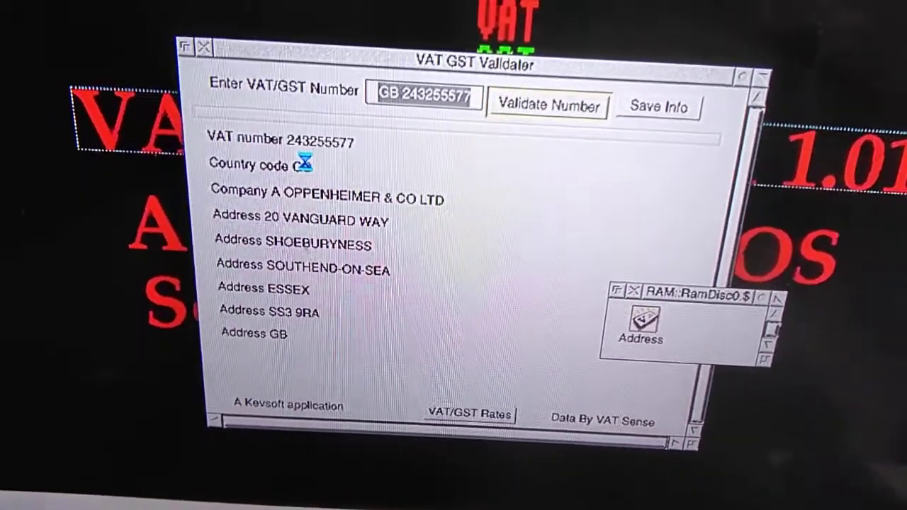
left_click(470, 414)
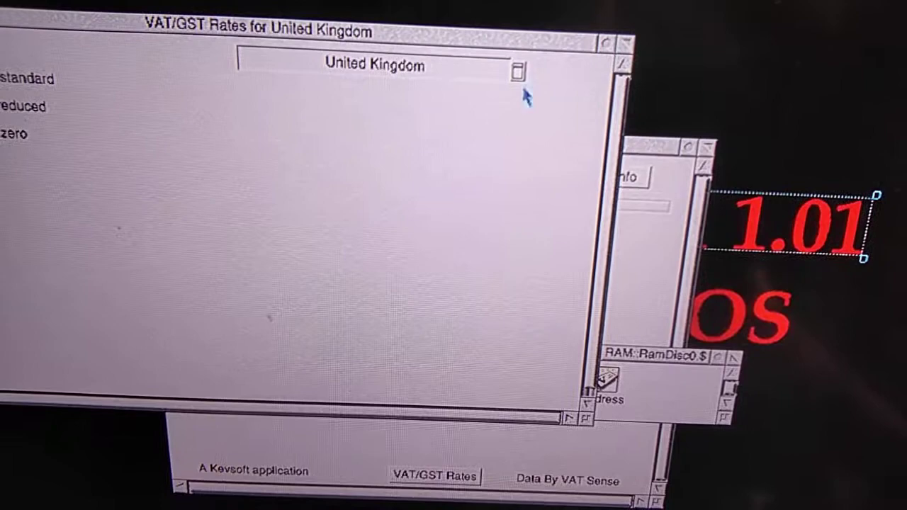
- Pick Australia from the country pop-up so its 10% standard rate is listed
left_click(519, 71)
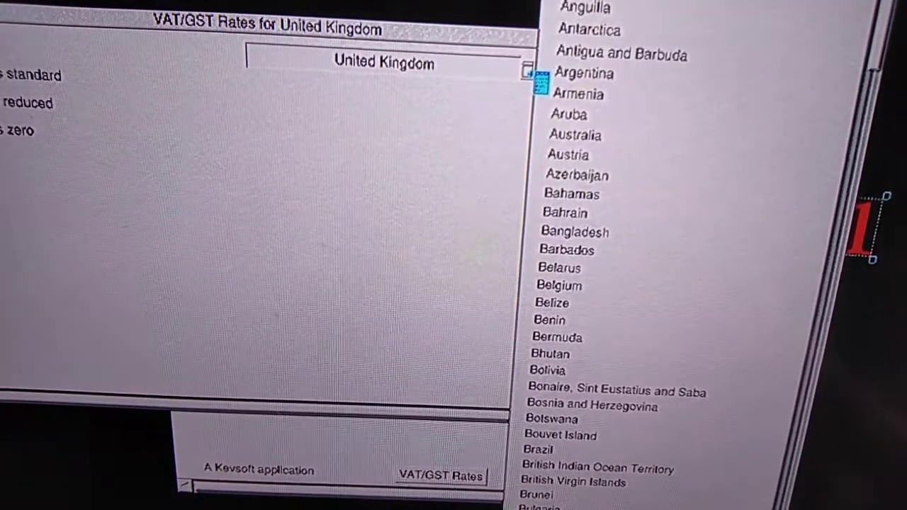
left_click(578, 92)
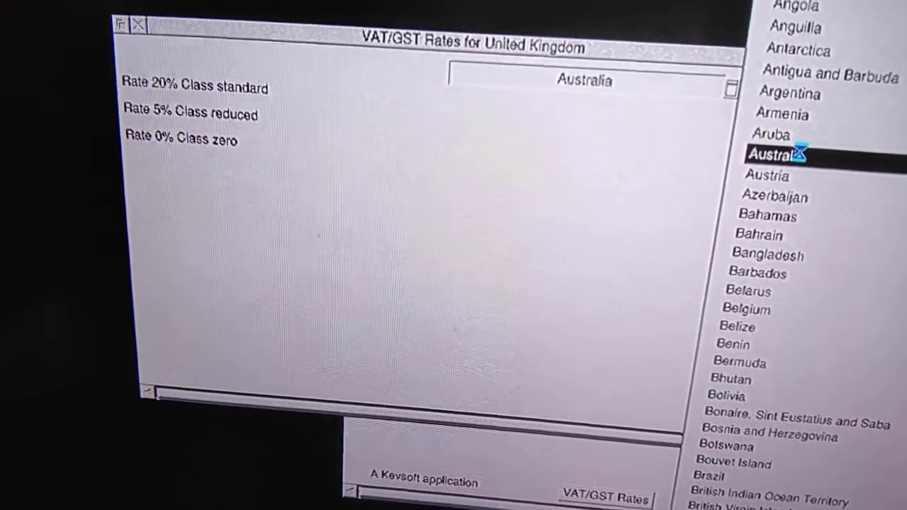
left_click(775, 154)
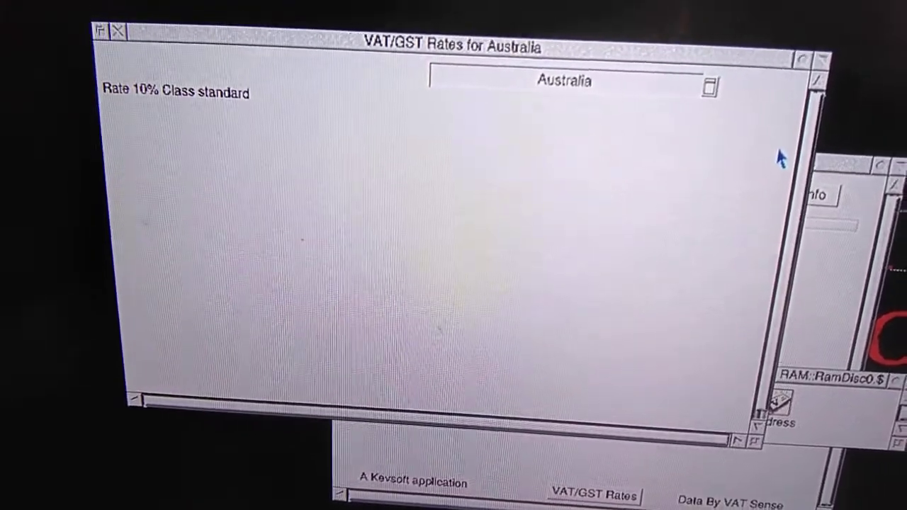